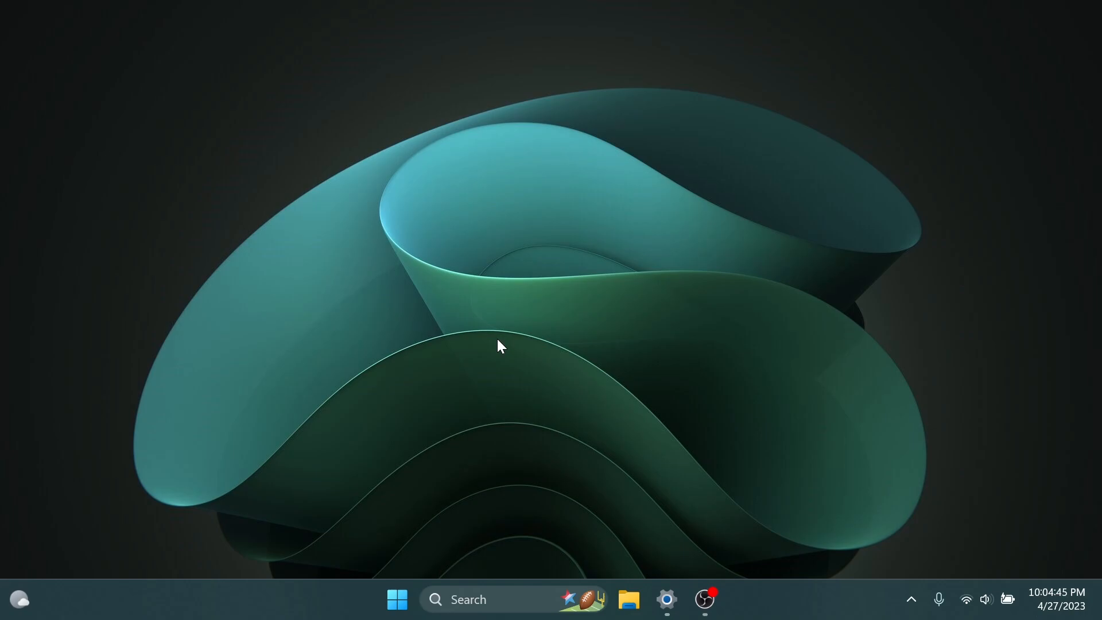
# - View the About page showing Windows 11 Pro, version 22H2, build 22624.1680
pyautogui.click(664, 599)
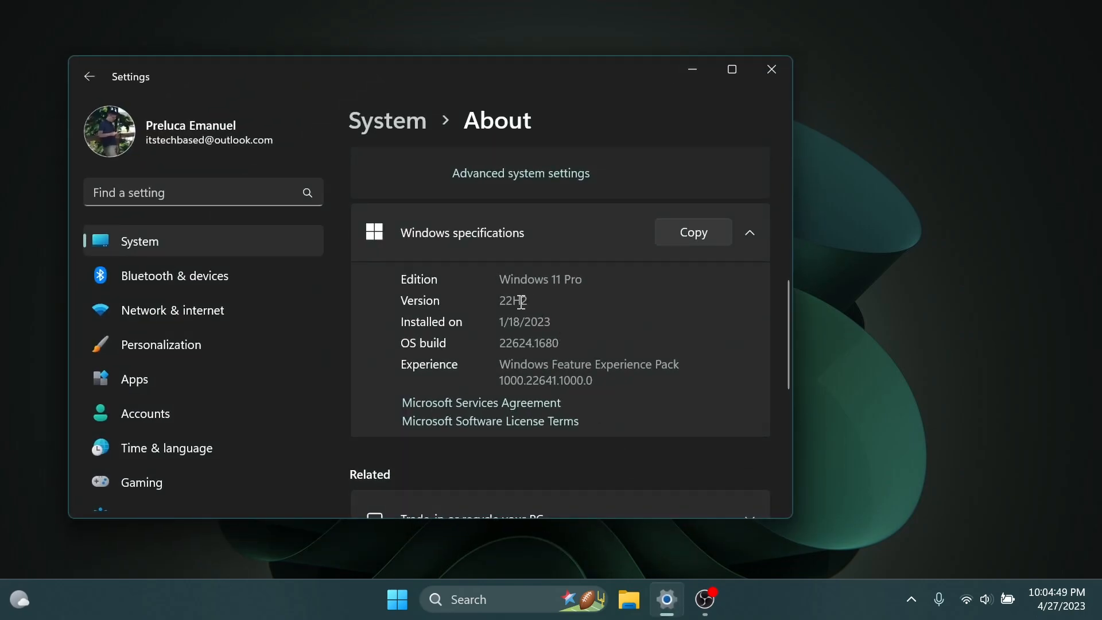
pyautogui.moveTo(554, 356)
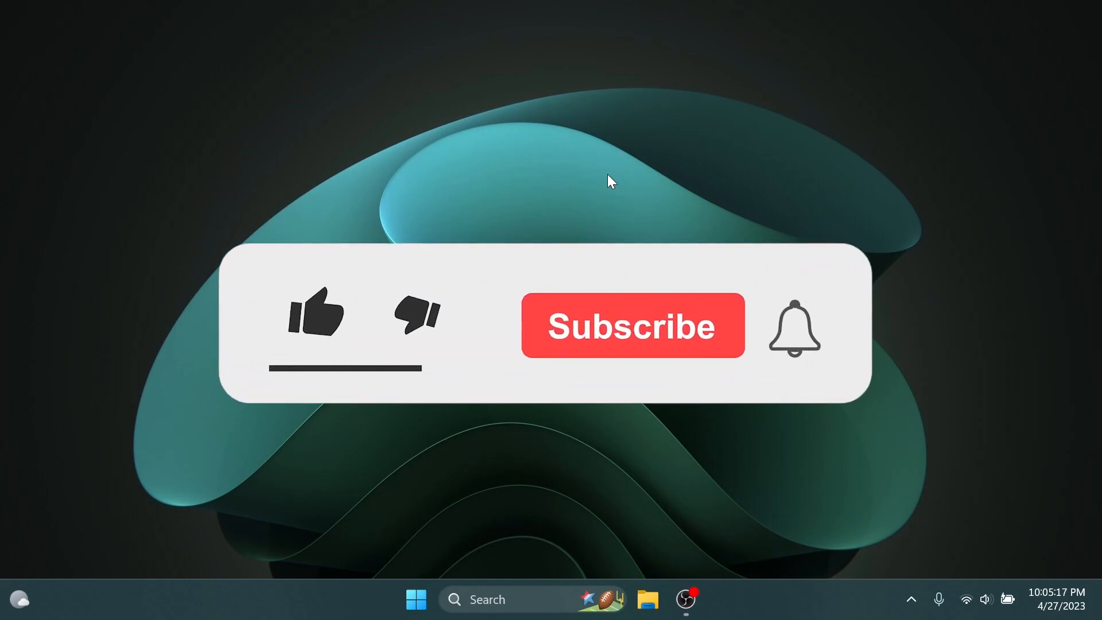
pyautogui.click(316, 312)
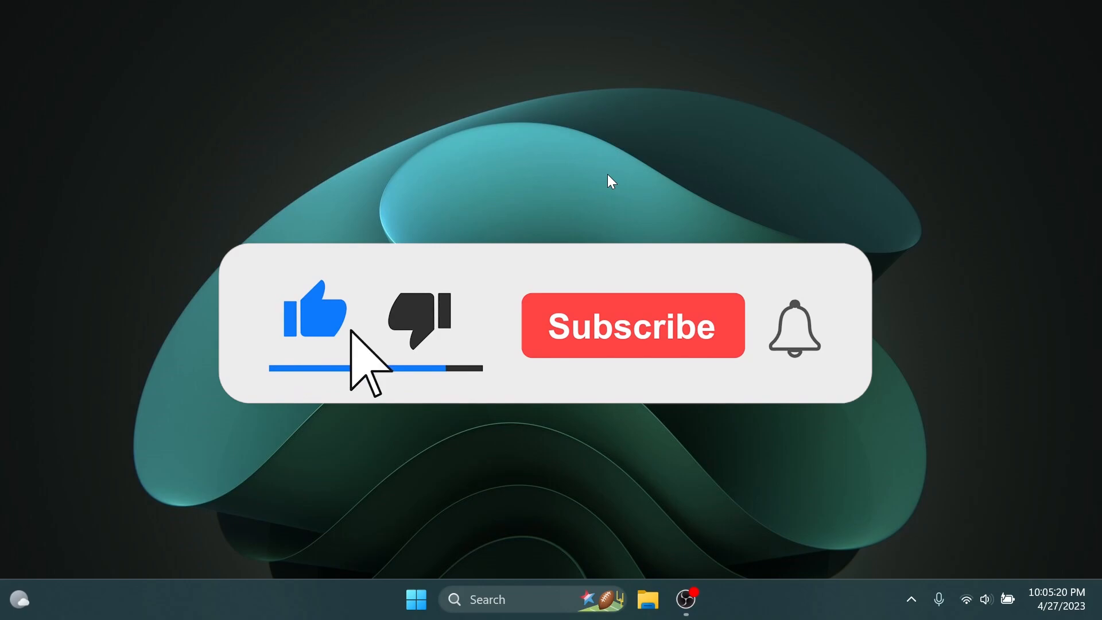
pyautogui.click(631, 325)
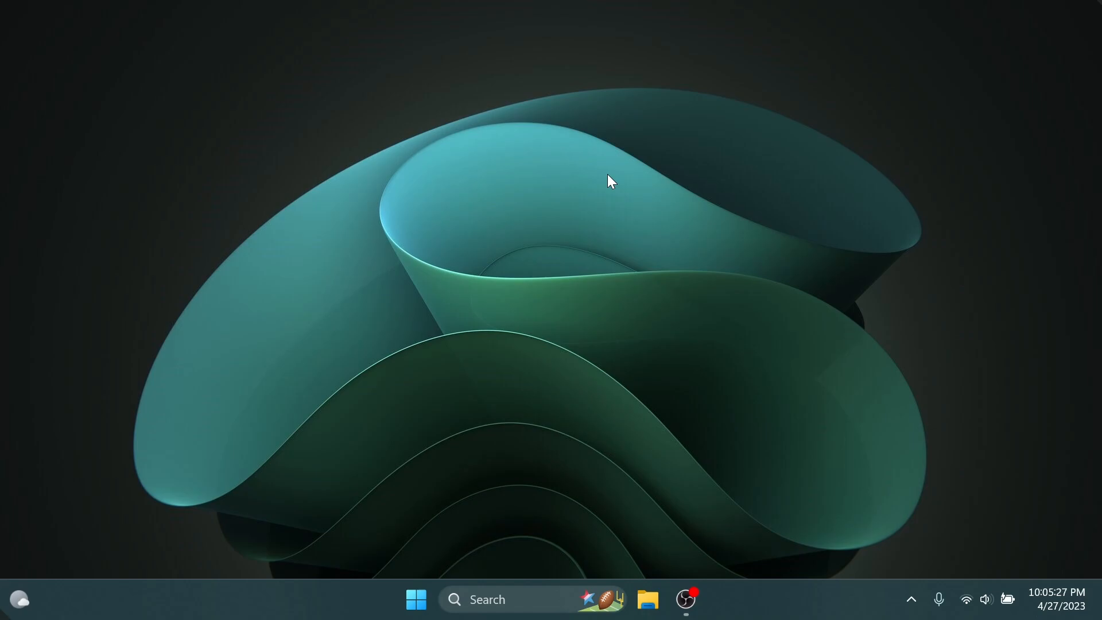
# - Bring up File Explorer on This PC listing drives C, D, E and F
pyautogui.click(20, 599)
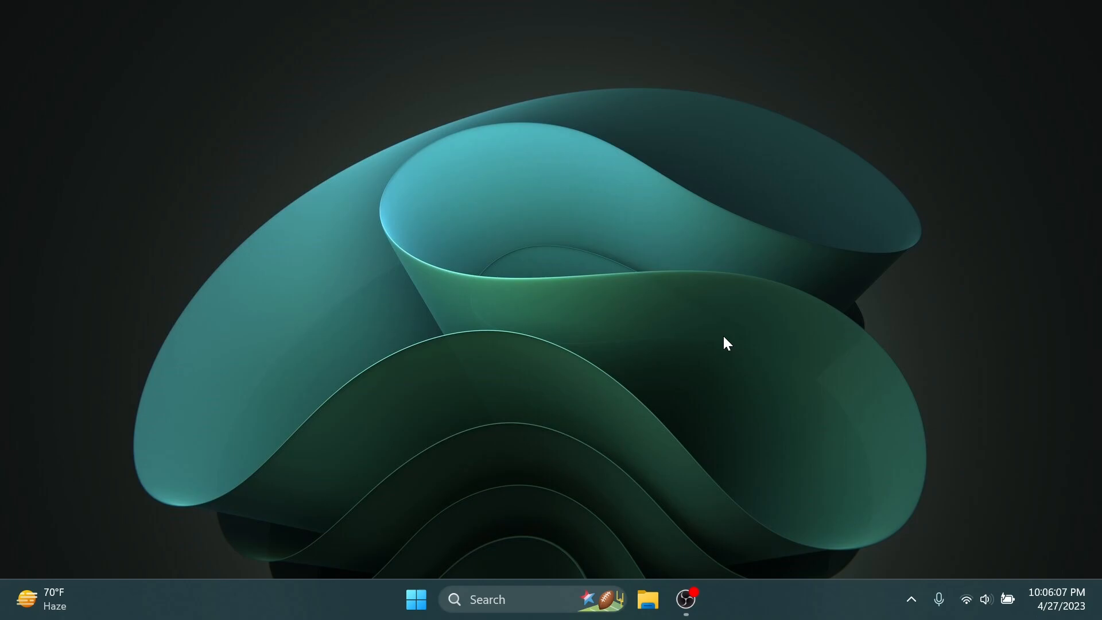
pyautogui.moveTo(651, 280)
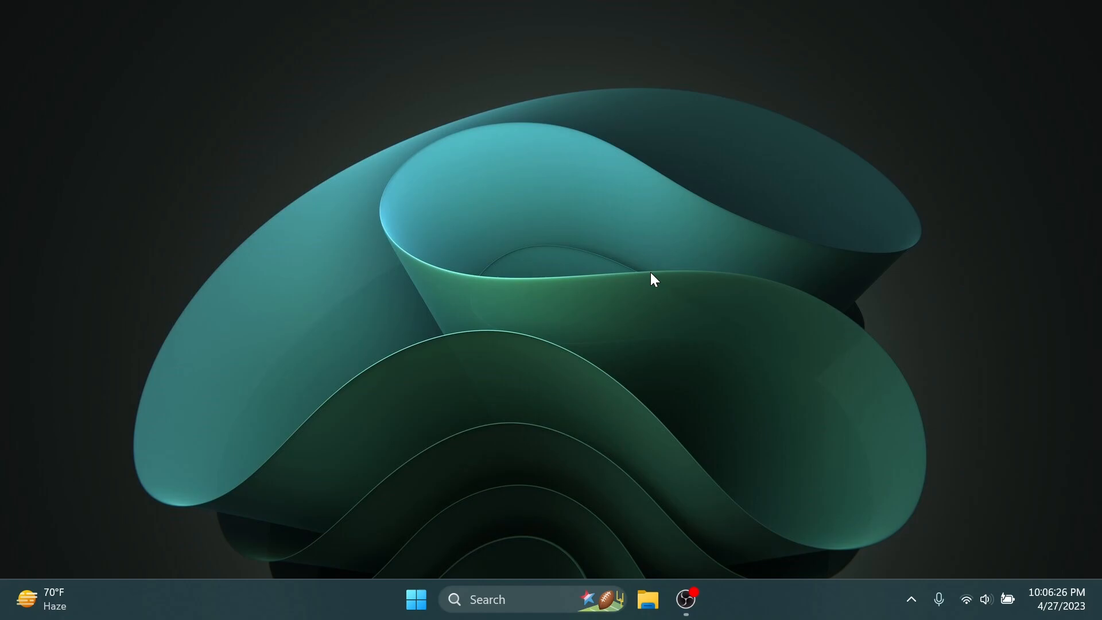
pyautogui.click(647, 599)
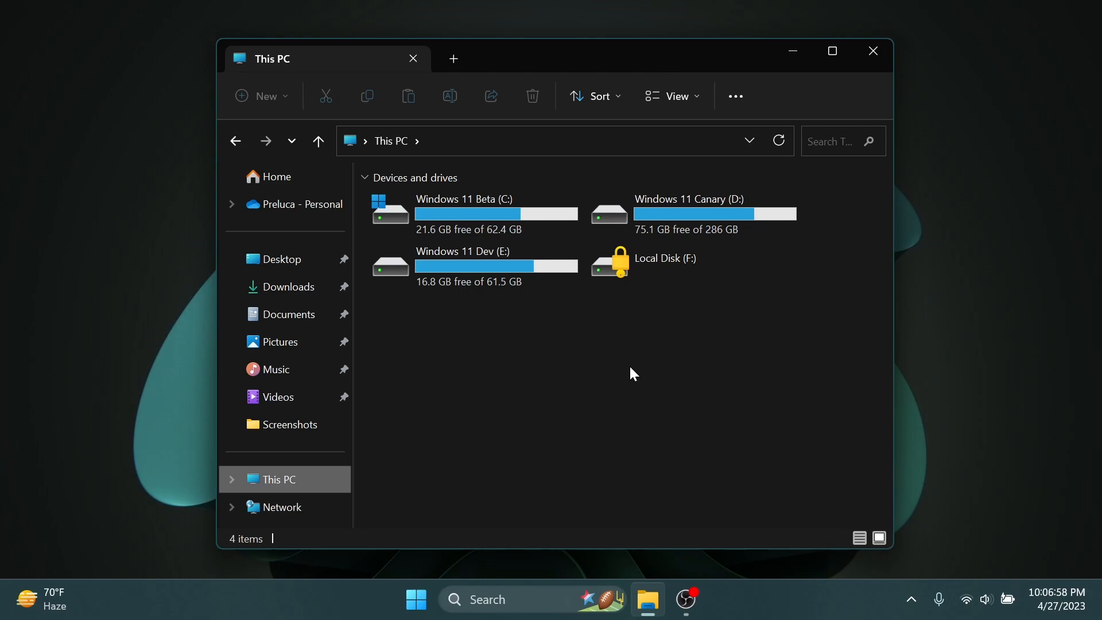
# - Close the This PC window, returning to the empty desktop
pyautogui.click(873, 50)
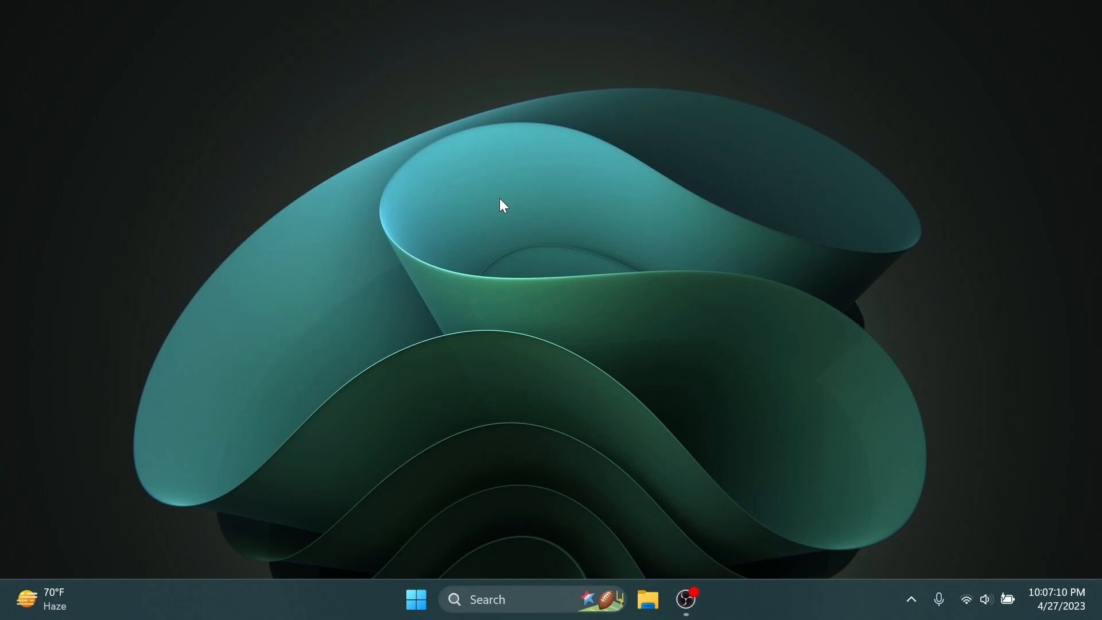
pyautogui.moveTo(308, 279)
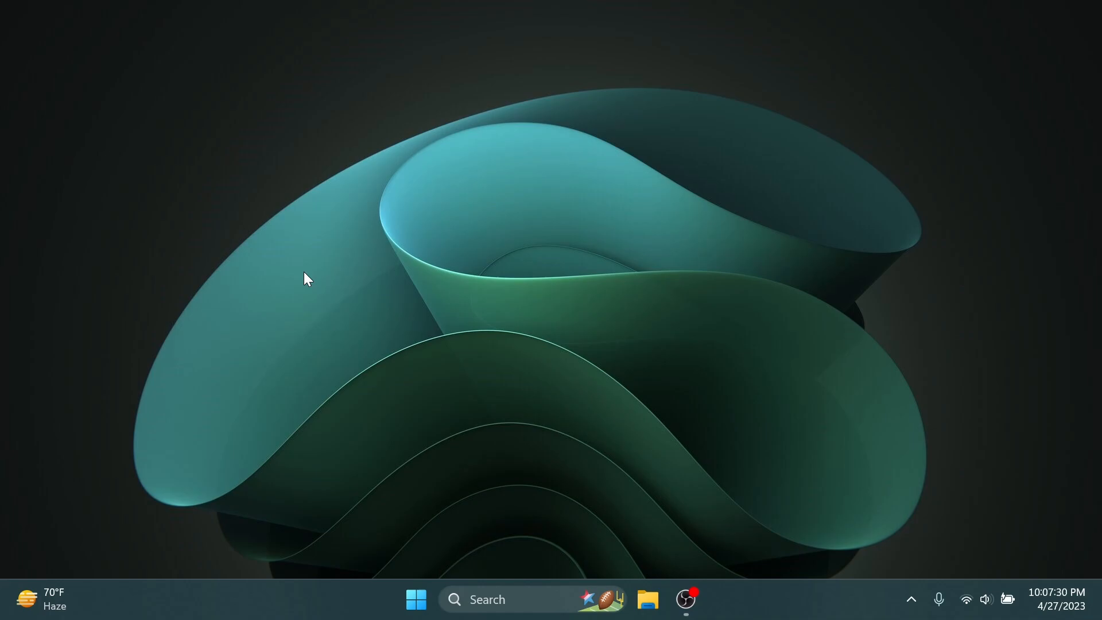
# - Launch Task Manager from the taskbar menu, showing the Processes page
pyautogui.rightClick(851, 599)
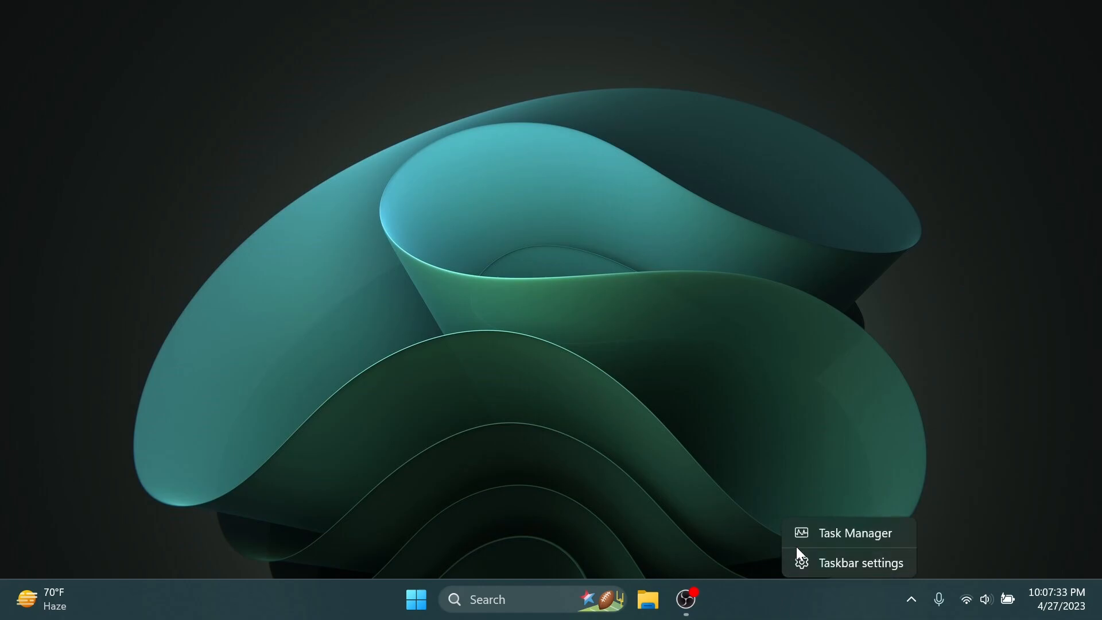
pyautogui.click(855, 532)
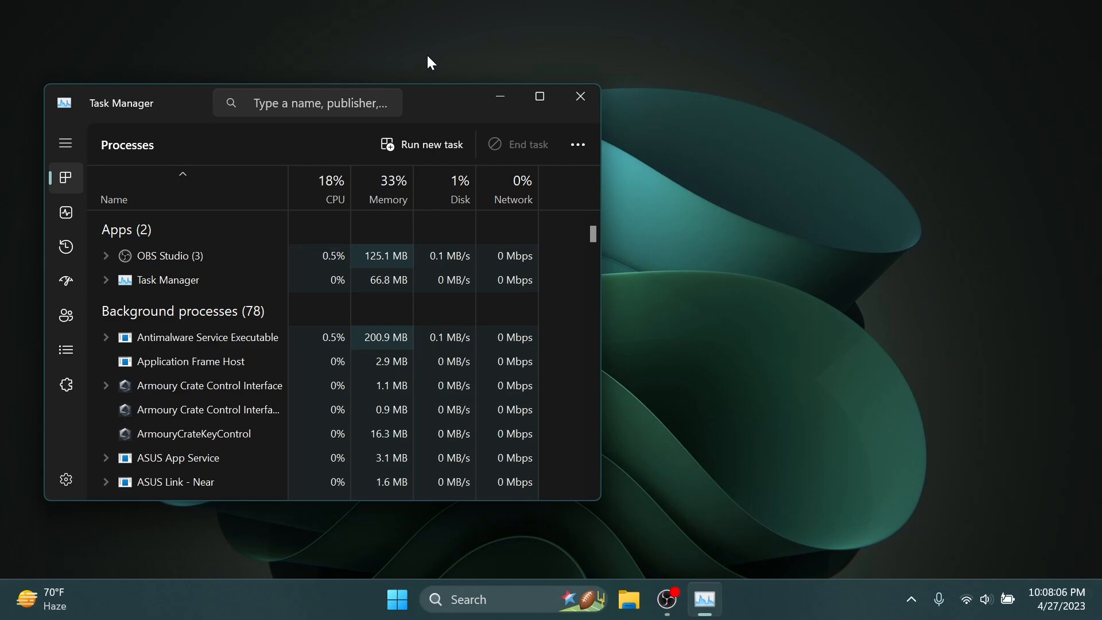
pyautogui.click(580, 96)
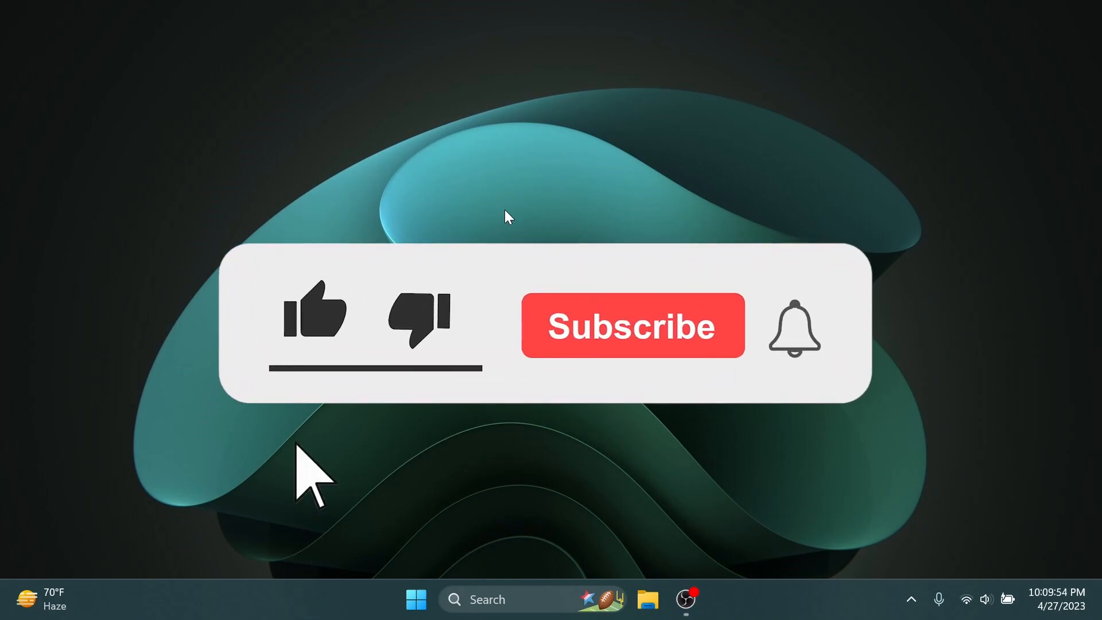
pyautogui.click(315, 312)
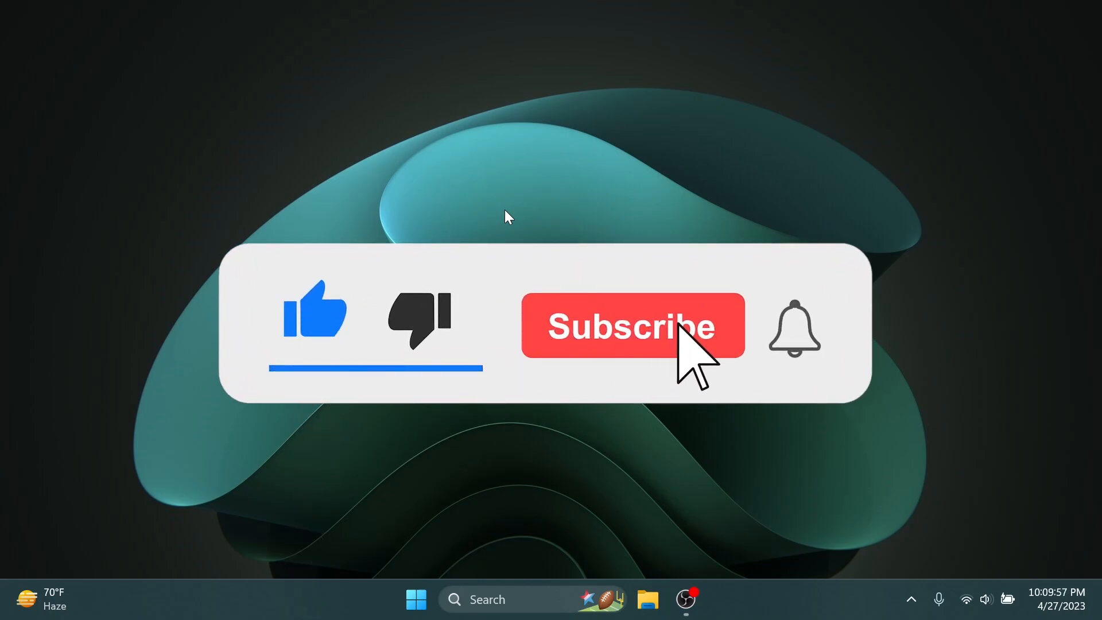
pyautogui.click(631, 325)
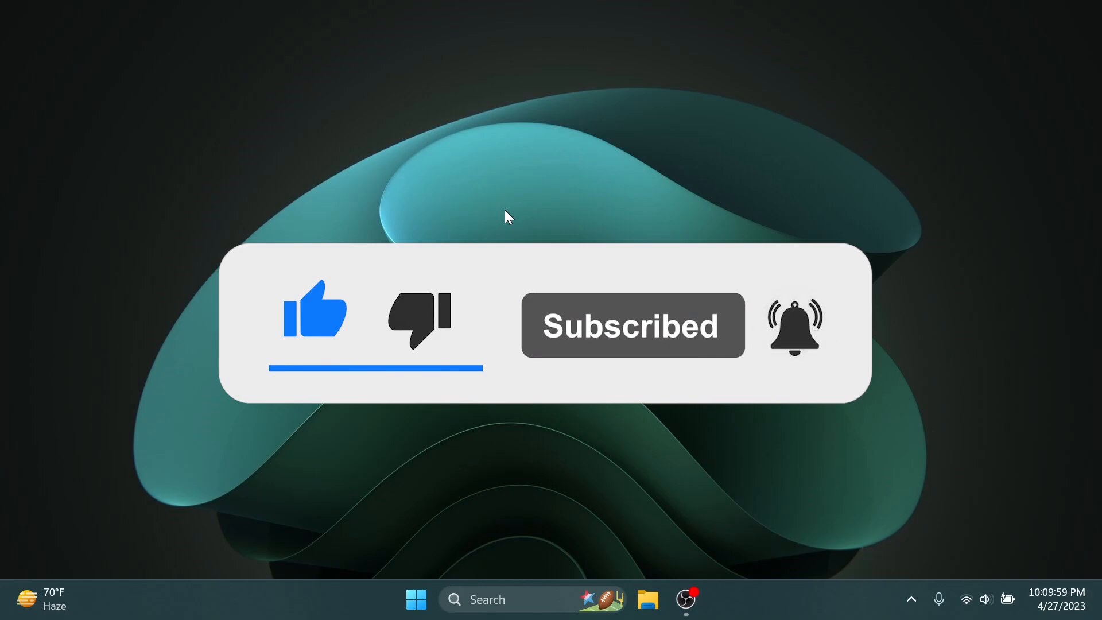